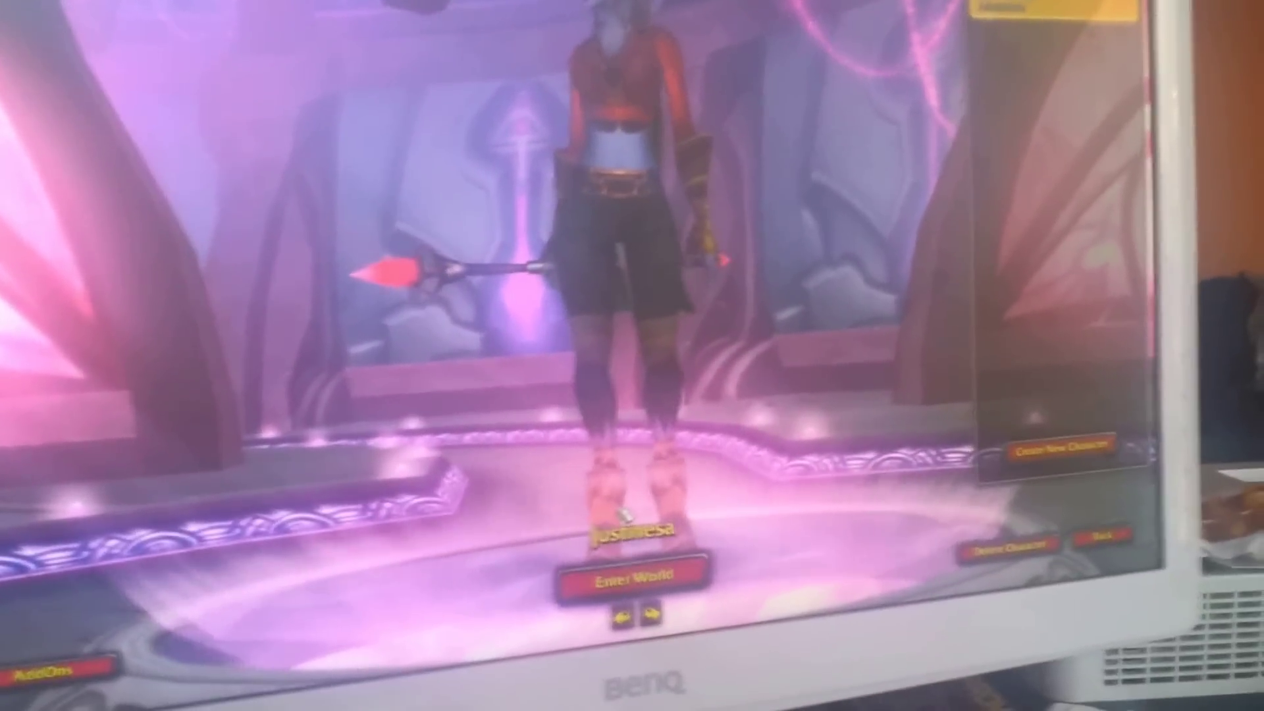
left_click(629, 589)
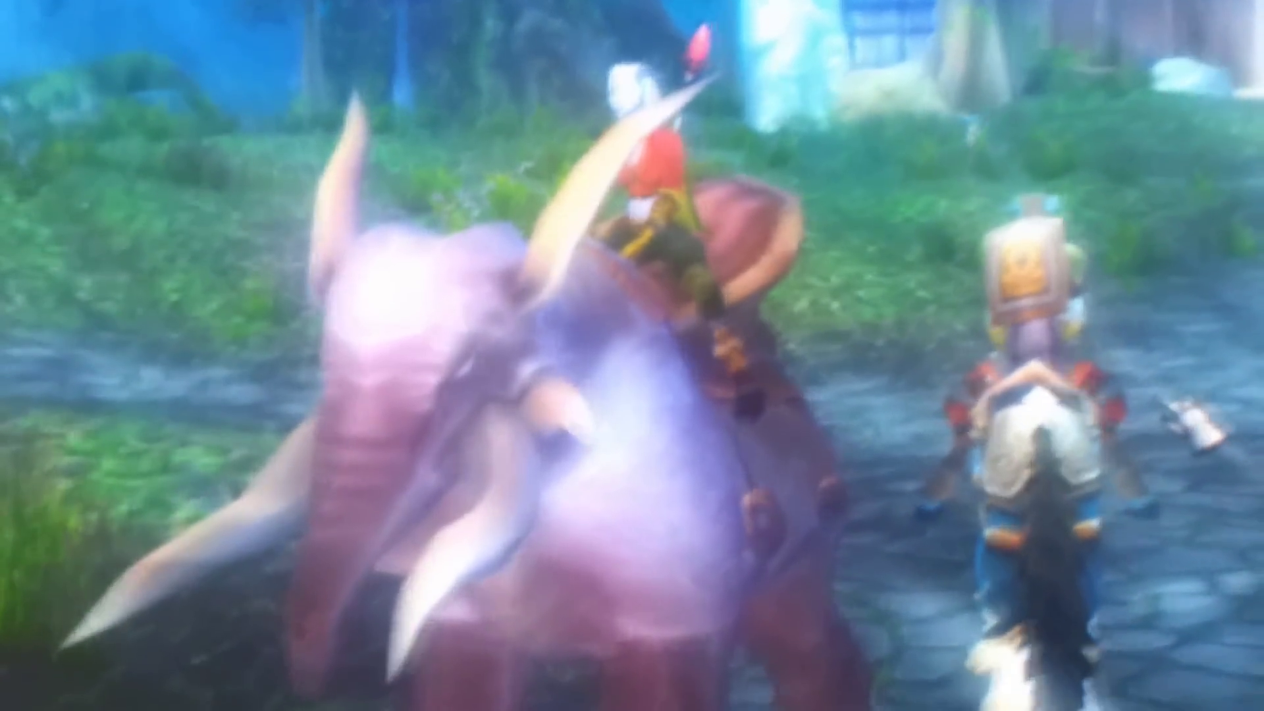